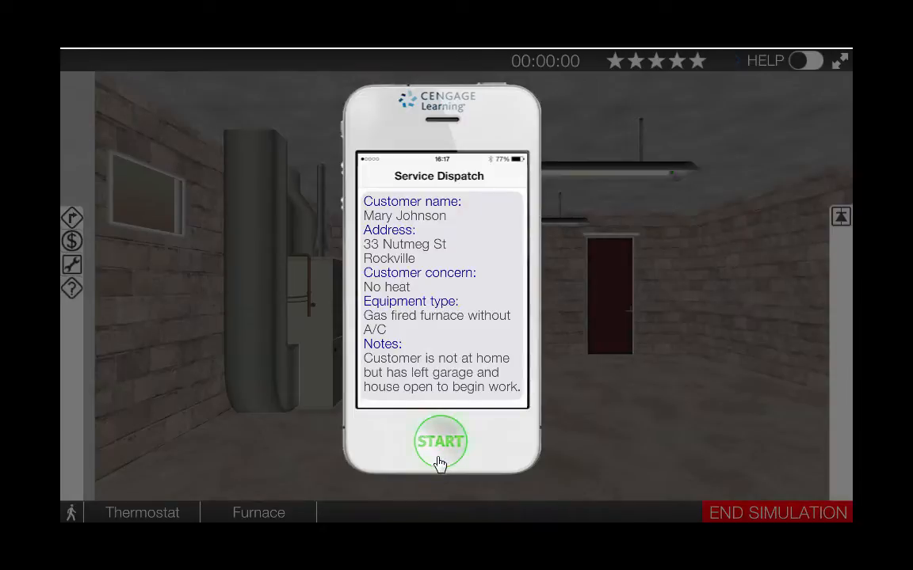
- Start the no-heat service call from the Service Dispatch screen
{"action": "left_click", "coordinate": [441, 441]}
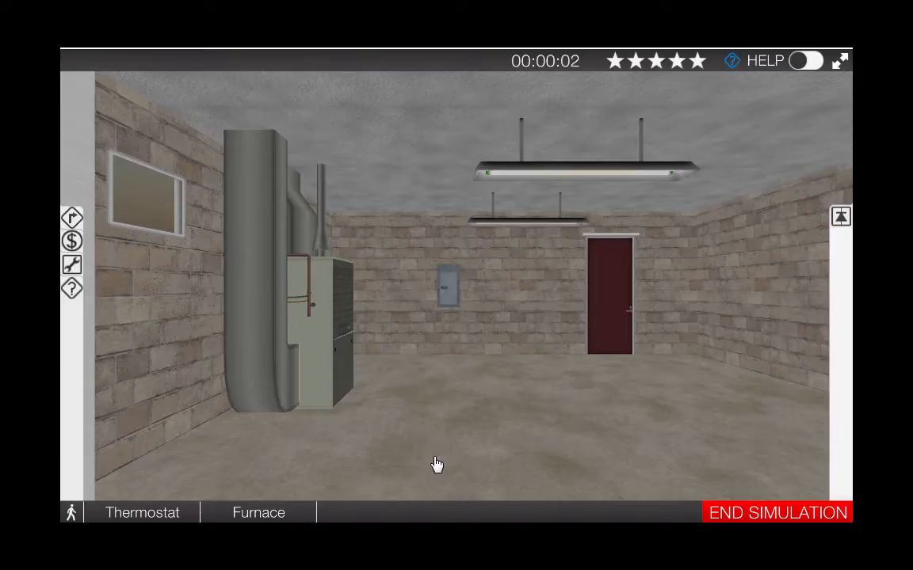
- Switch the thermostat's system mode to Heat, reading 90 °F
{"action": "left_click", "coordinate": [142, 513]}
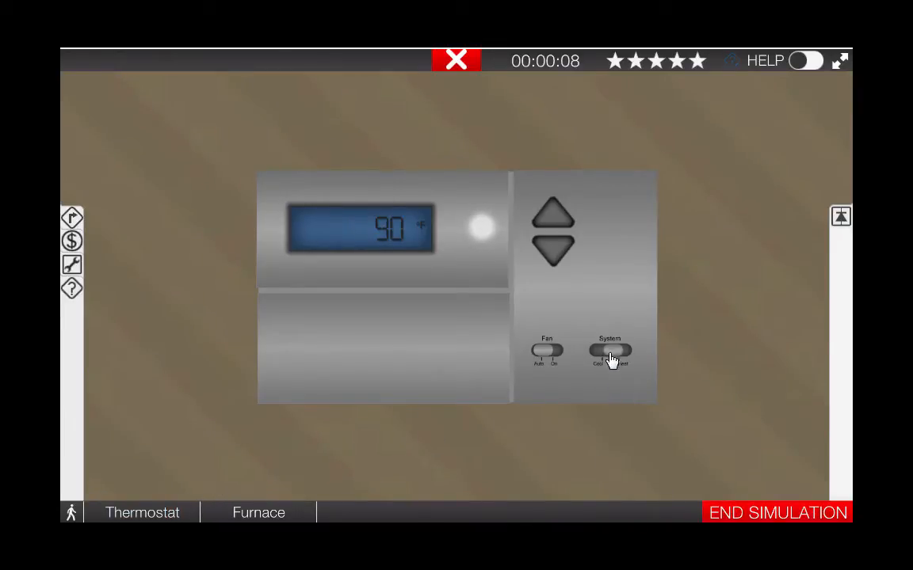
{"action": "left_click", "coordinate": [610, 351]}
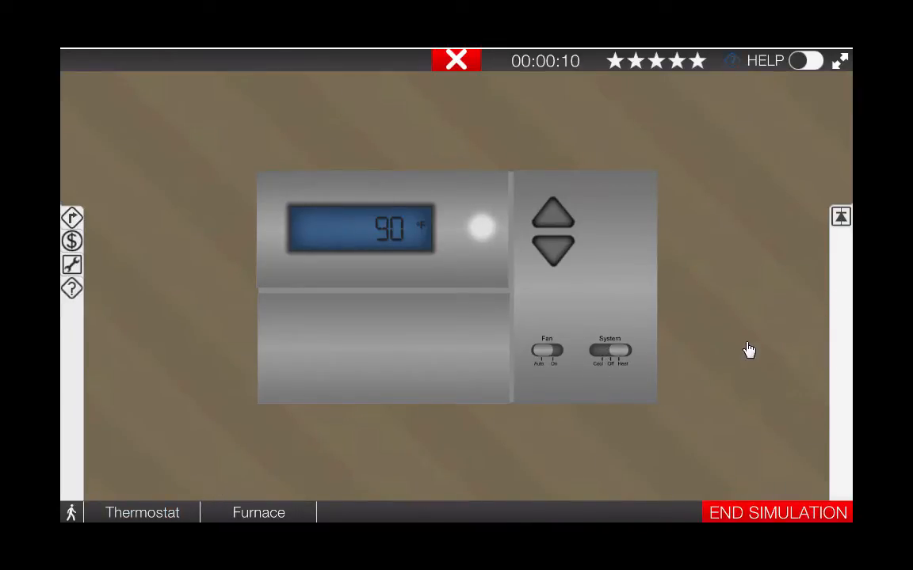
{"action": "mouse_move", "coordinate": [807, 439]}
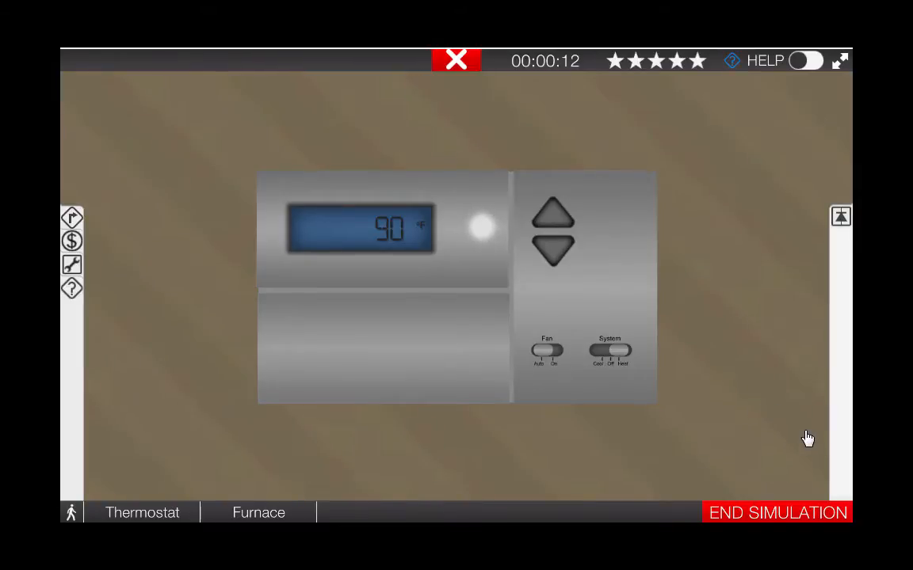
{"action": "mouse_move", "coordinate": [258, 512]}
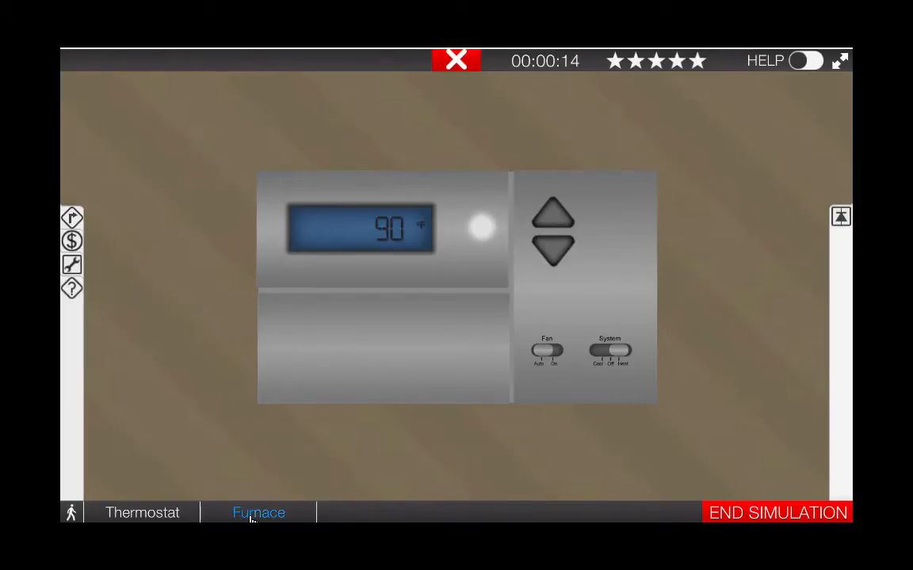
- Switch to the furnace view showing the front panels and red service switch
{"action": "left_click", "coordinate": [259, 512]}
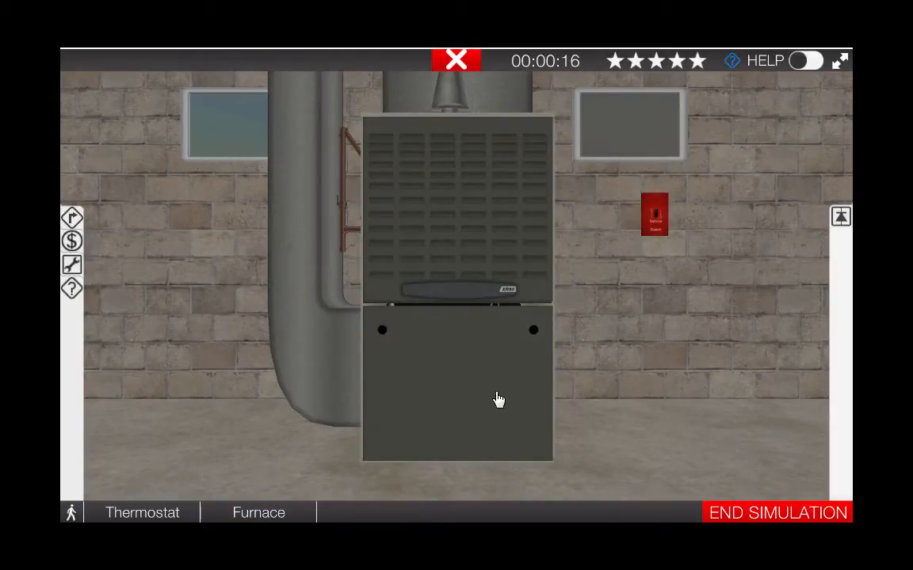
{"action": "mouse_move", "coordinate": [594, 370]}
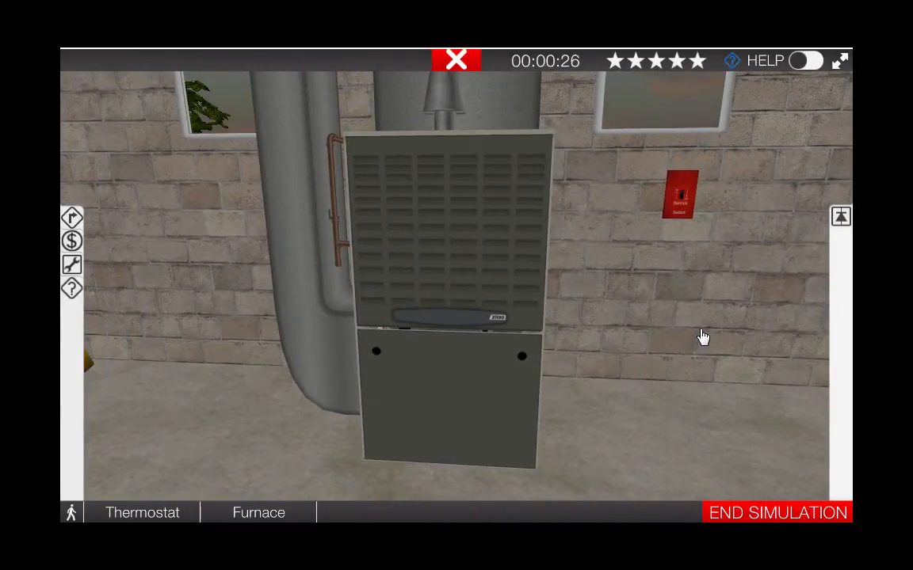
{"action": "mouse_move", "coordinate": [714, 357]}
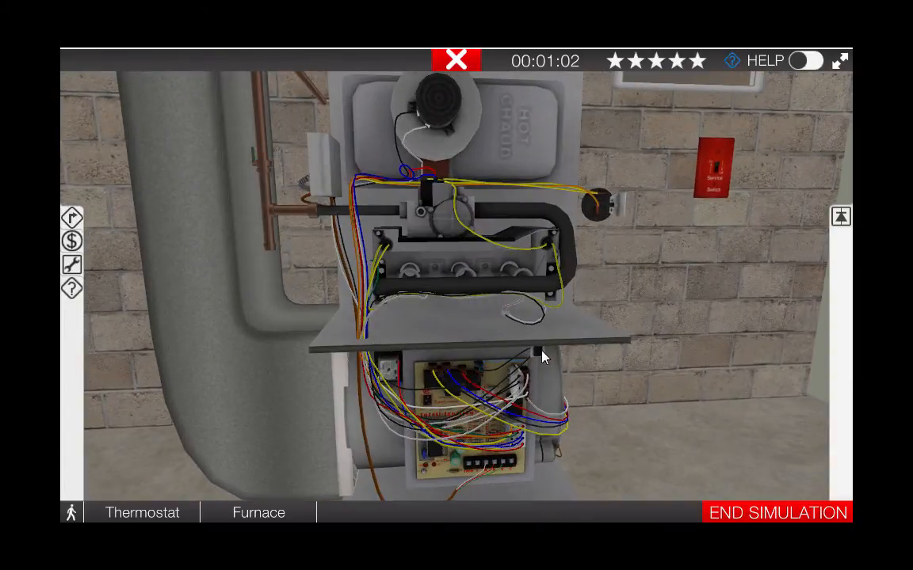
- Tape the furnace door switch closed
{"action": "left_click", "coordinate": [538, 352]}
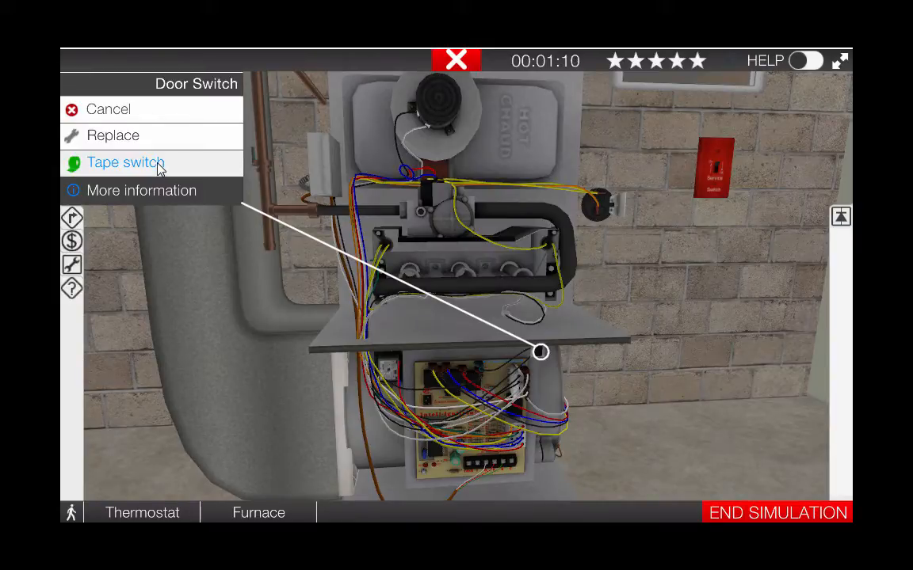
{"action": "left_click", "coordinate": [125, 163]}
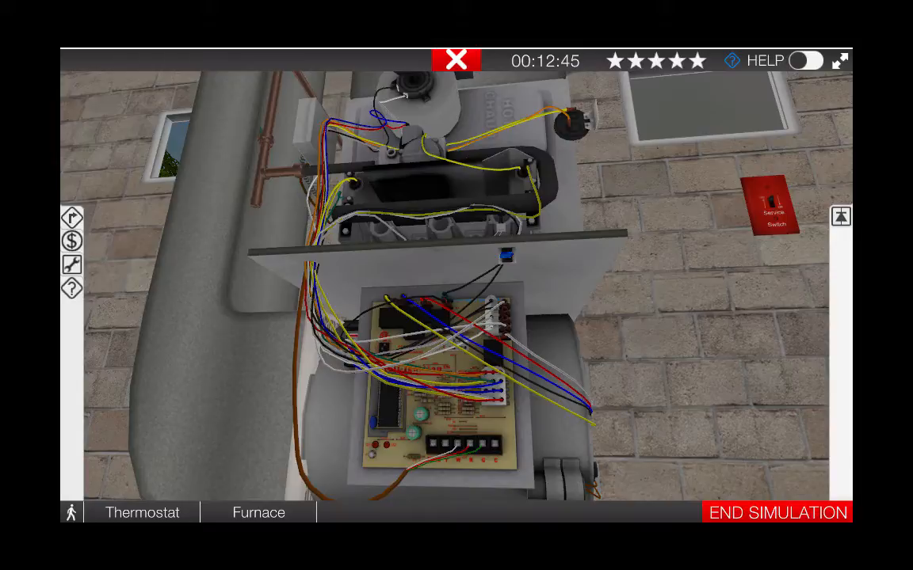
{"action": "mouse_move", "coordinate": [125, 240]}
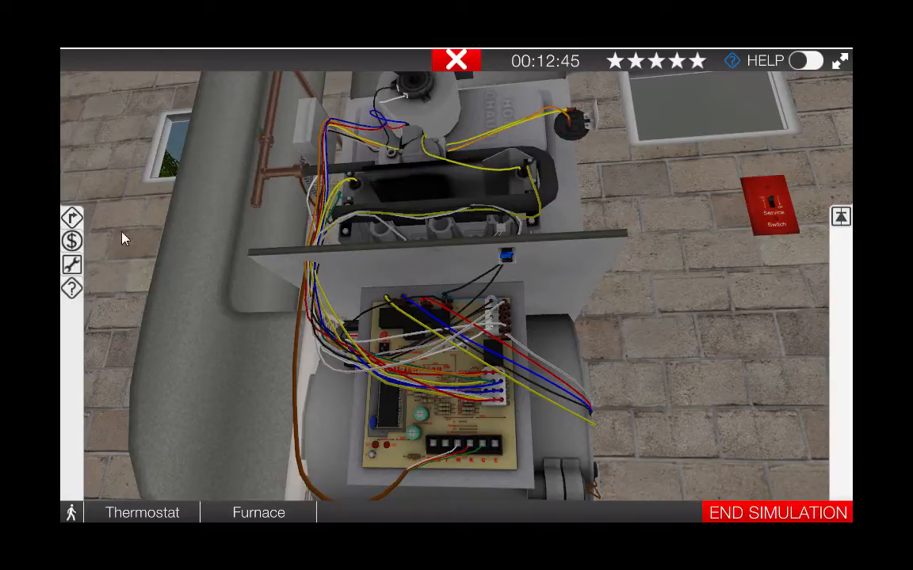
{"action": "mouse_move", "coordinate": [72, 220]}
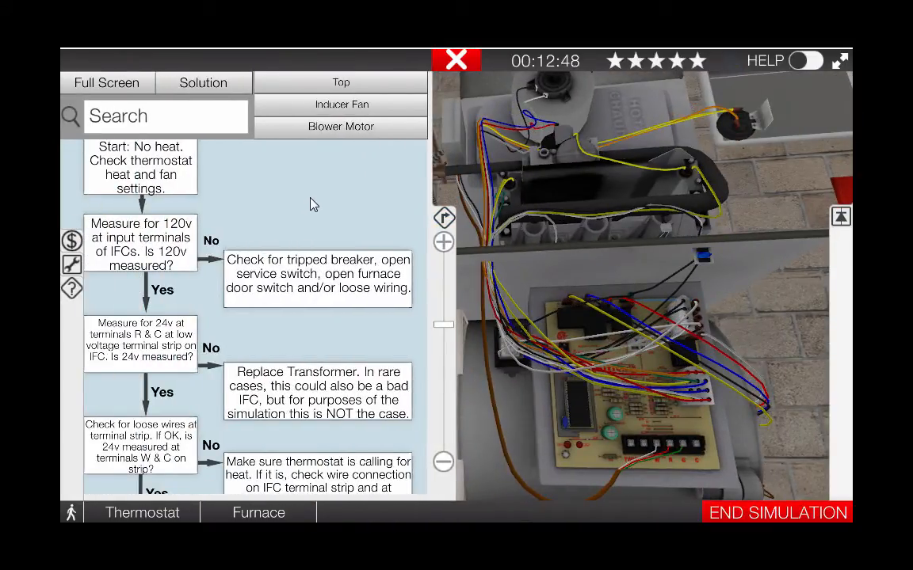
{"action": "mouse_move", "coordinate": [286, 196]}
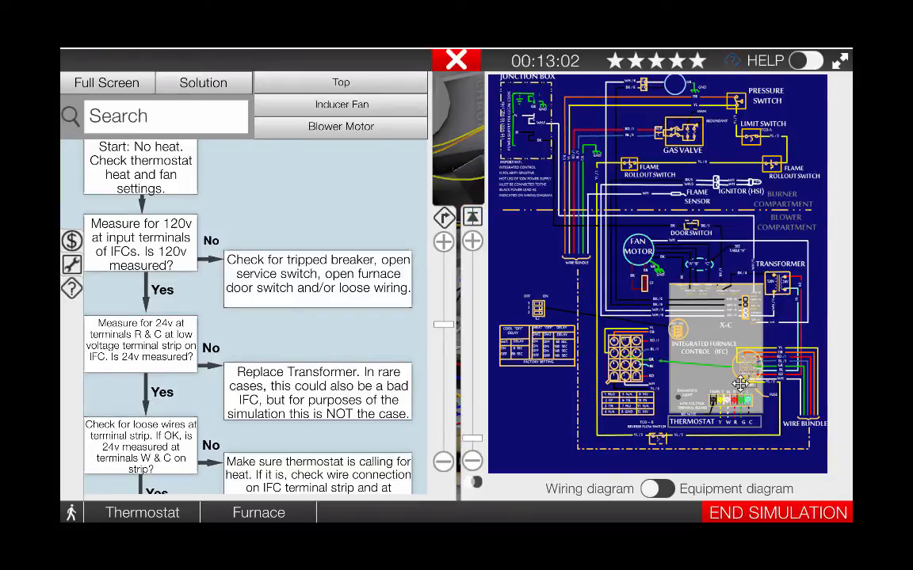
{"action": "mouse_move", "coordinate": [798, 283]}
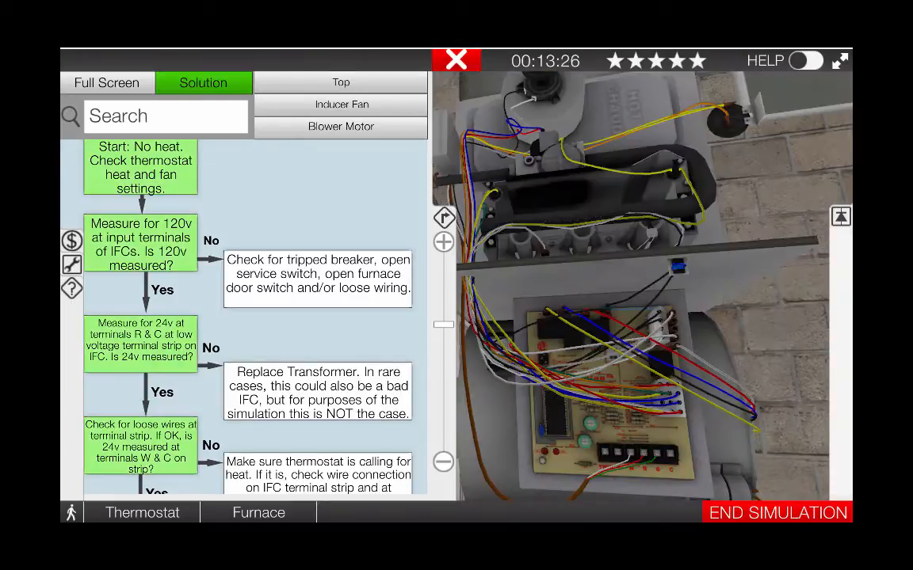
{"action": "mouse_move", "coordinate": [82, 271]}
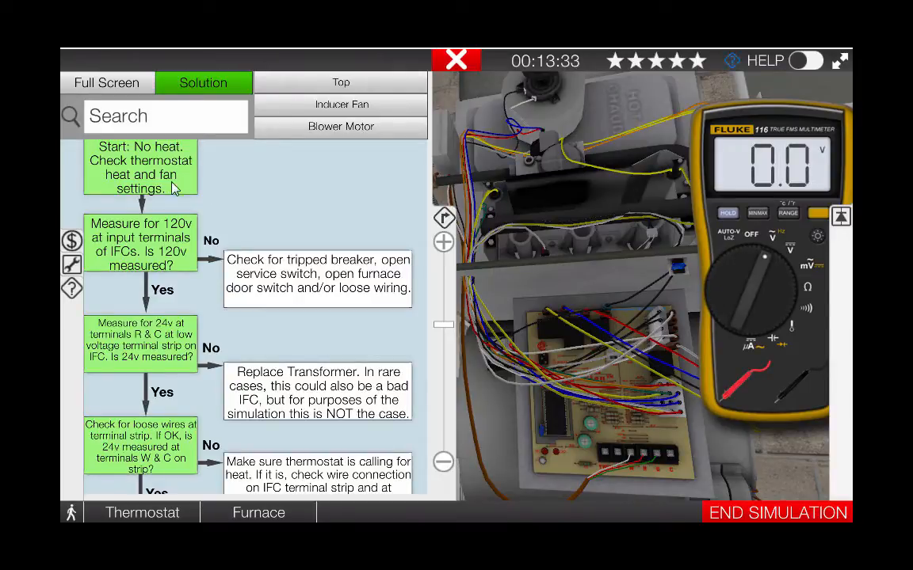
{"action": "mouse_move", "coordinate": [137, 240]}
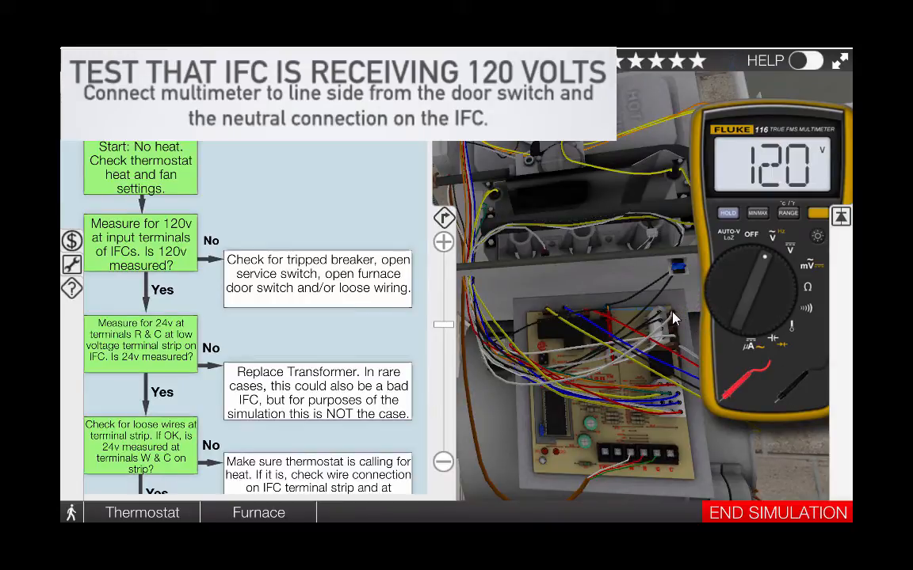
{"action": "mouse_move", "coordinate": [745, 467]}
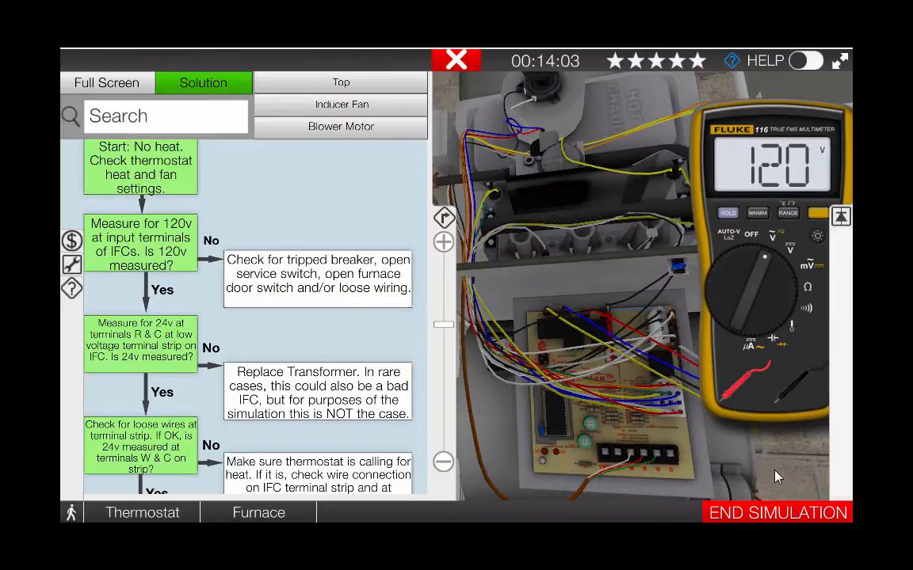
{"action": "mouse_move", "coordinate": [764, 459]}
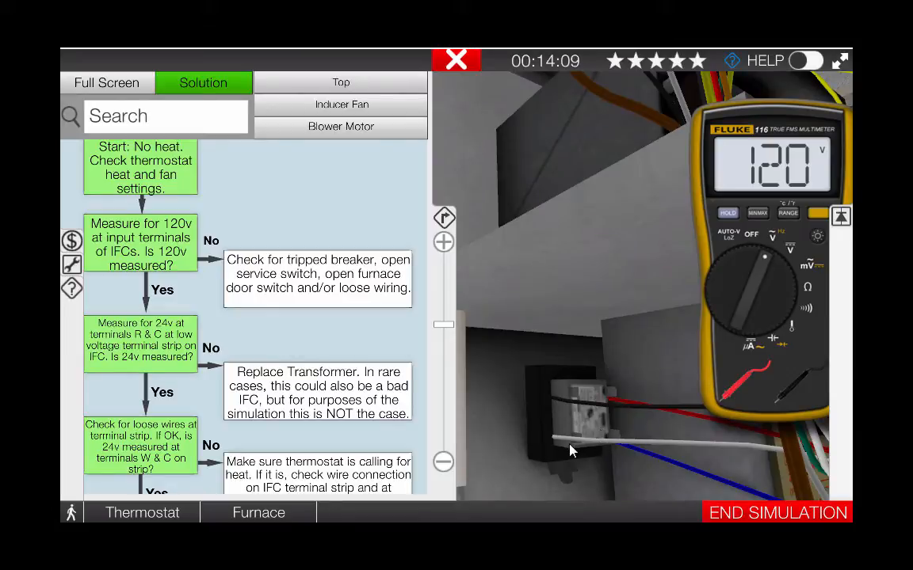
{"action": "mouse_move", "coordinate": [589, 456]}
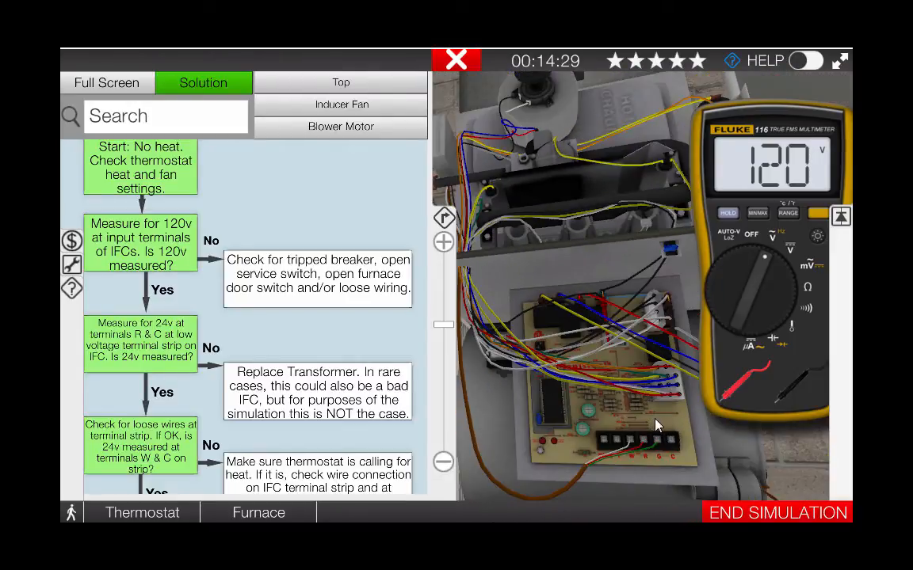
{"action": "mouse_move", "coordinate": [733, 423]}
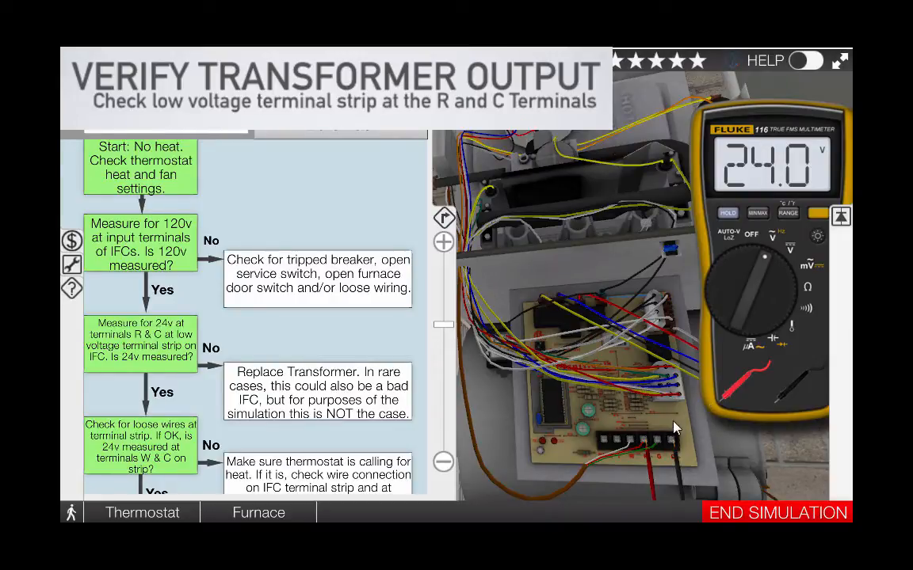
{"action": "mouse_move", "coordinate": [456, 378]}
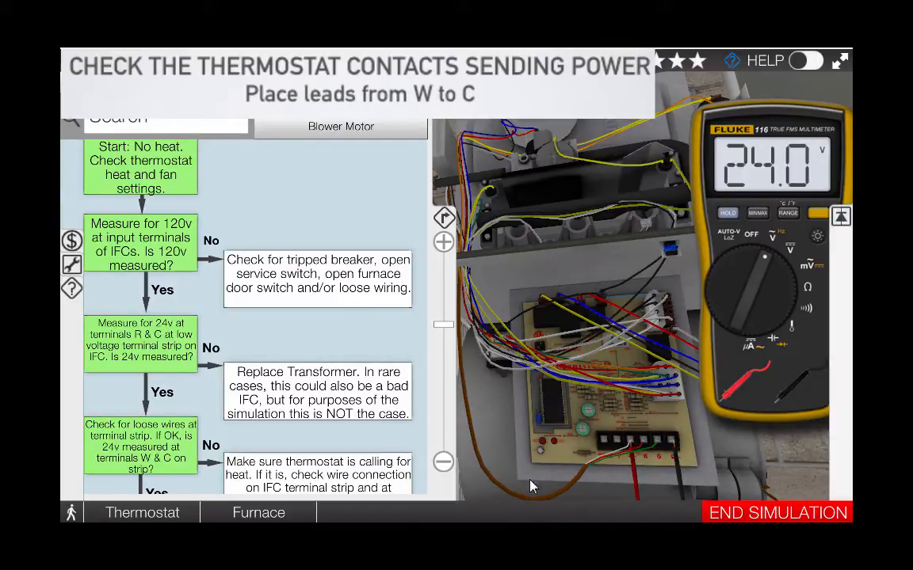
{"action": "mouse_move", "coordinate": [483, 424]}
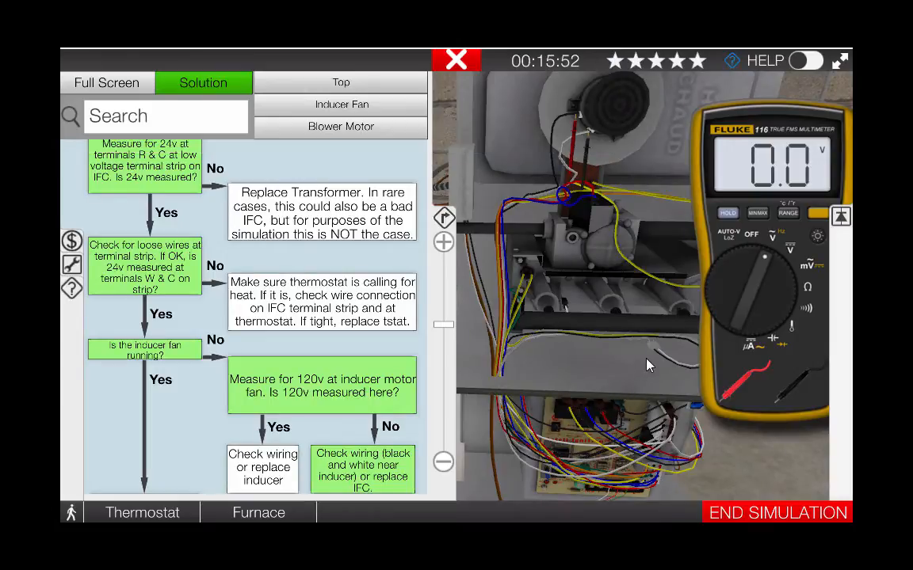
{"action": "mouse_move", "coordinate": [640, 369]}
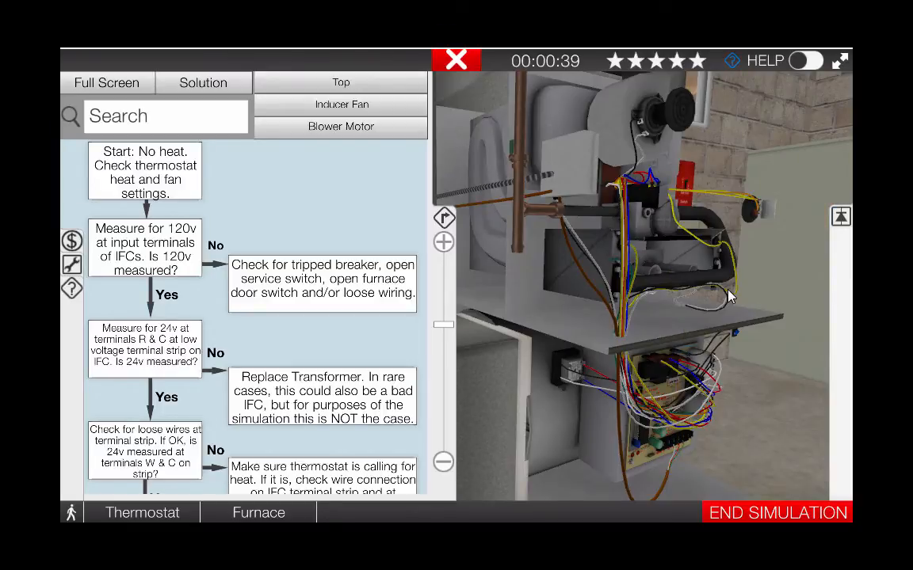
{"action": "mouse_move", "coordinate": [759, 353]}
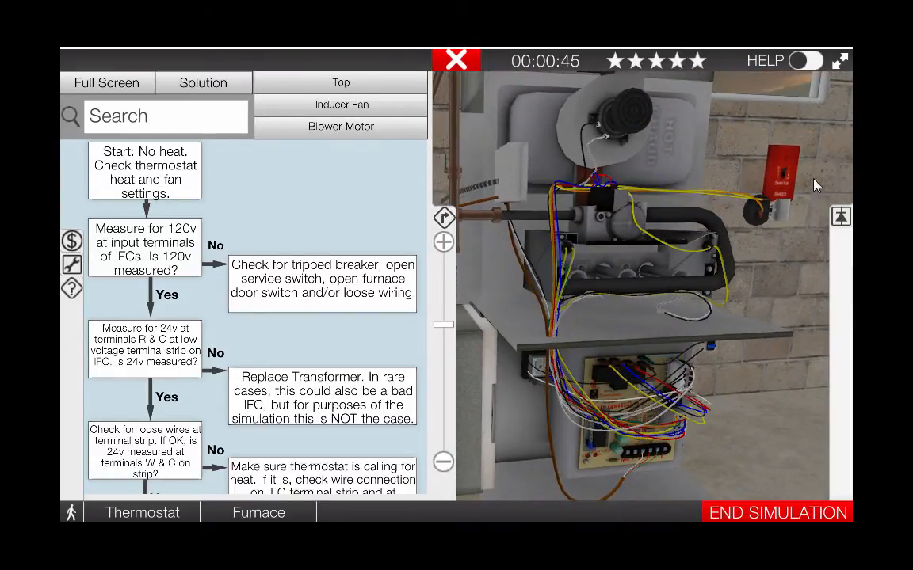
- Tighten the inducer's black wire terminal, which proves already tight
{"action": "left_click", "coordinate": [781, 178]}
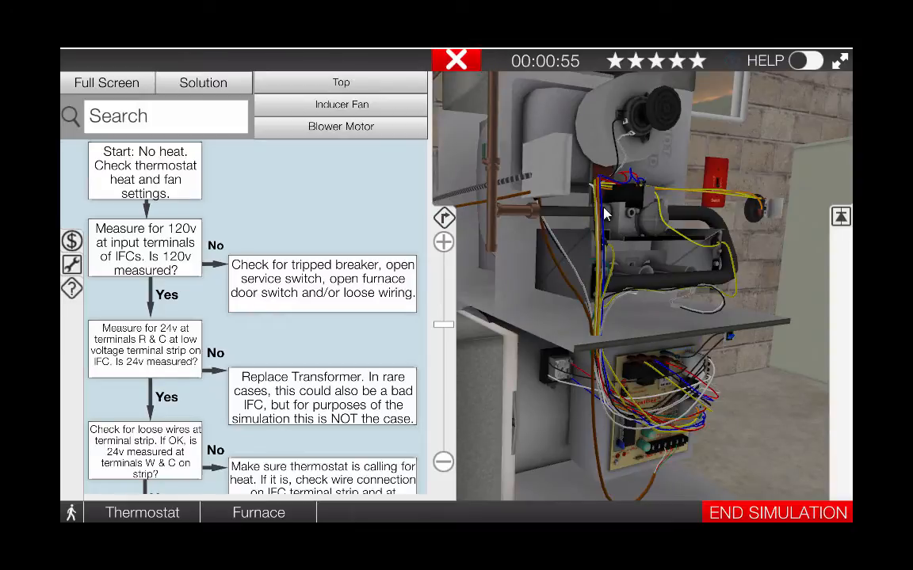
{"action": "mouse_move", "coordinate": [634, 127]}
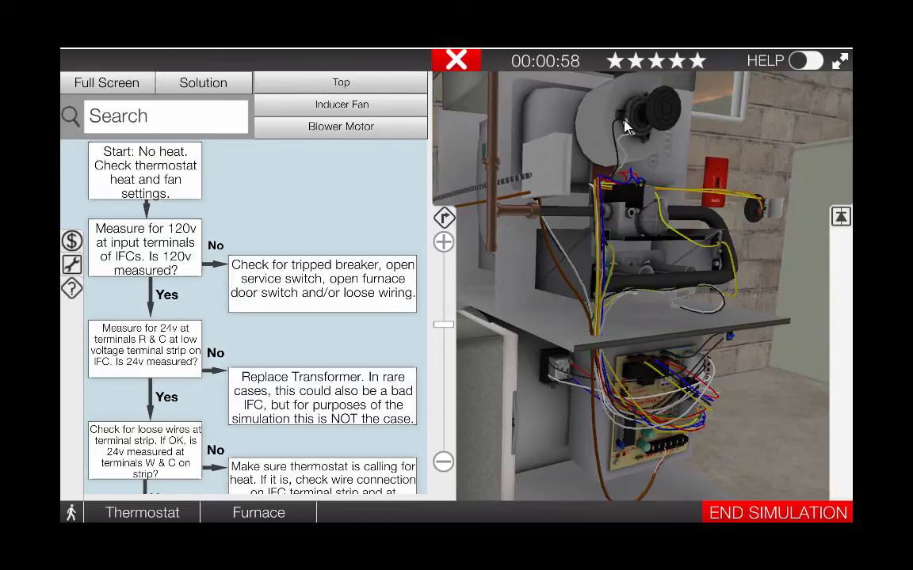
{"action": "left_click", "coordinate": [626, 123]}
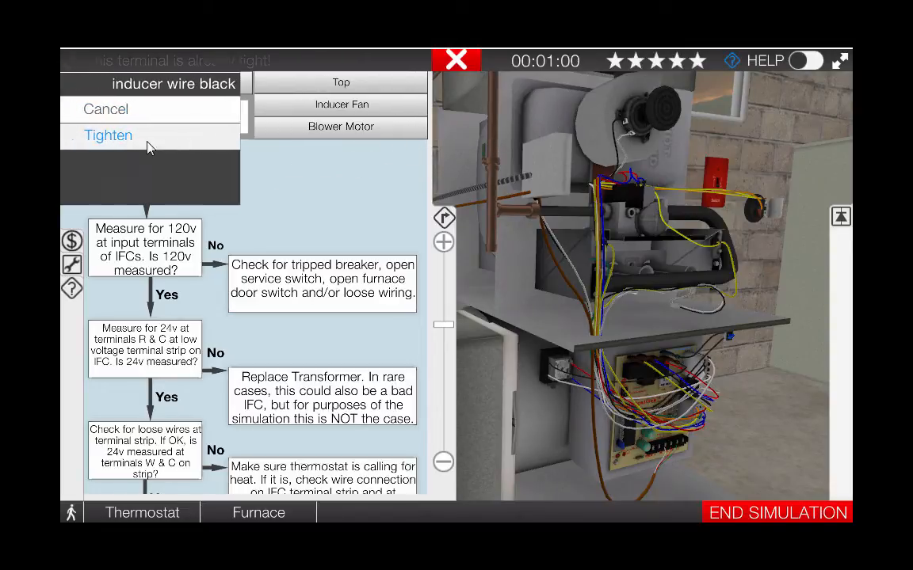
{"action": "left_click", "coordinate": [109, 135]}
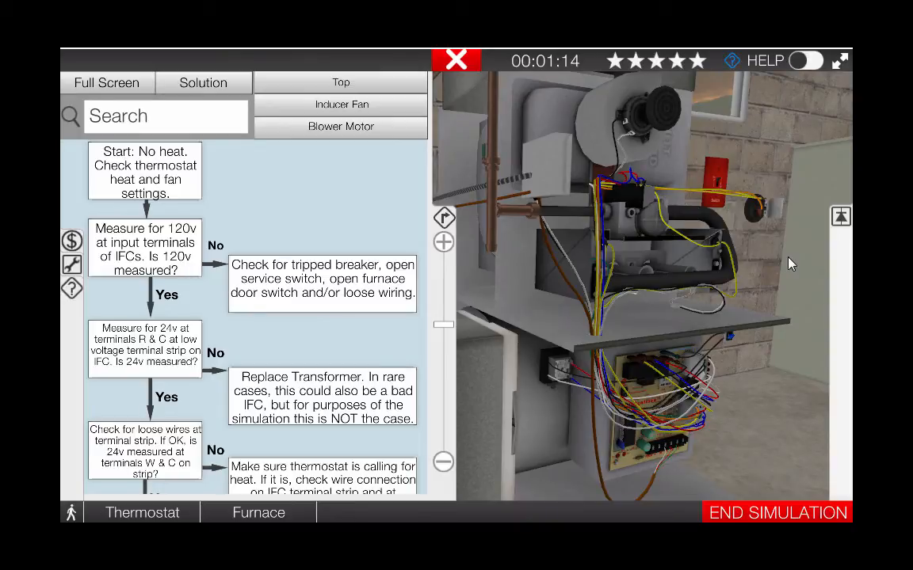
{"action": "mouse_move", "coordinate": [767, 297]}
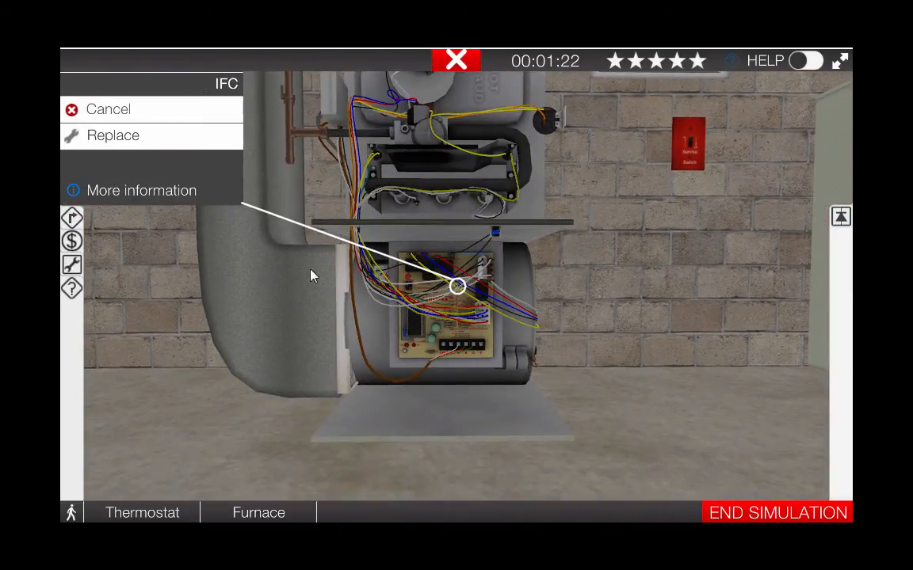
- Replace the faulty IFC board, accepting the $300 cost
{"action": "left_click", "coordinate": [112, 135]}
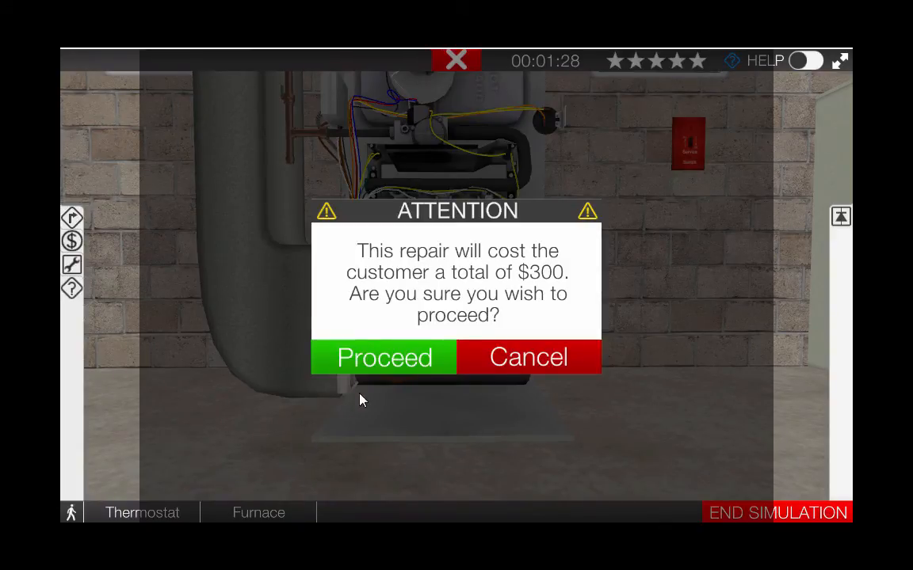
{"action": "left_click", "coordinate": [384, 356]}
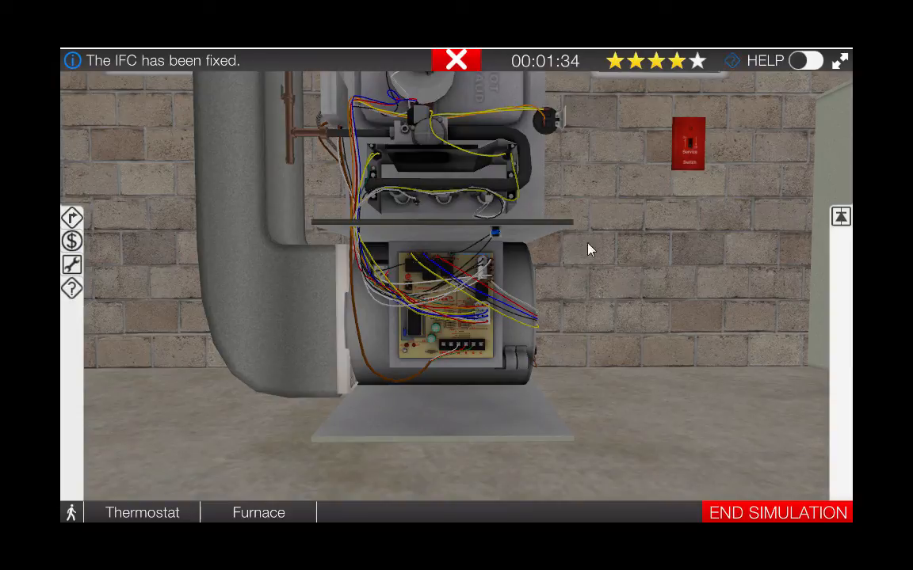
{"action": "mouse_move", "coordinate": [535, 265]}
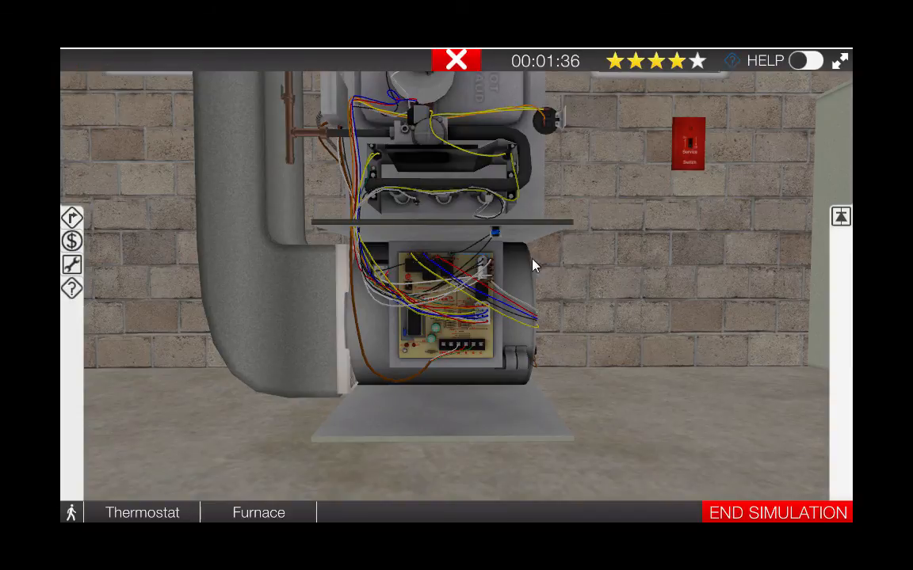
- Remove the tape from the door switch above the IFC
{"action": "left_click", "coordinate": [496, 233]}
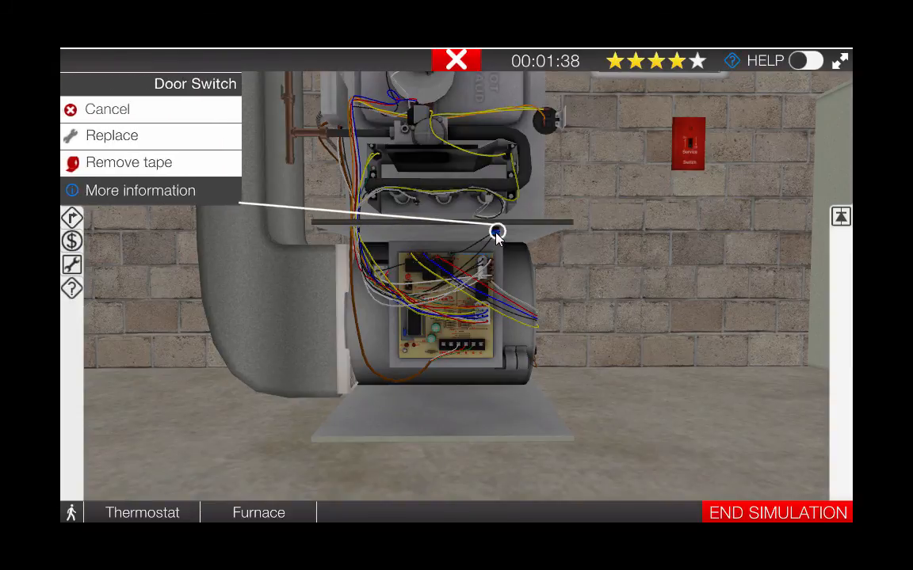
{"action": "left_click", "coordinate": [129, 163]}
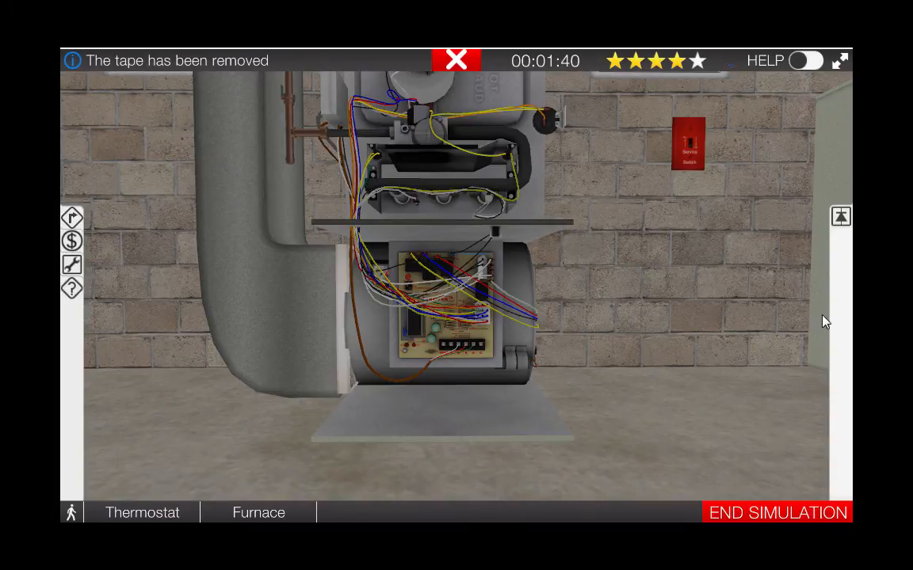